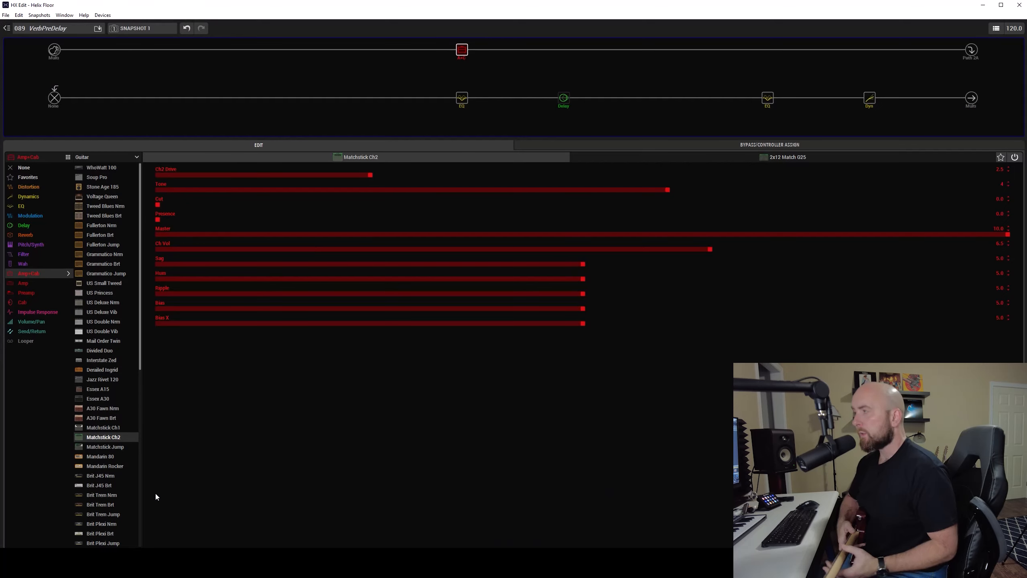
mouse_move(131, 425)
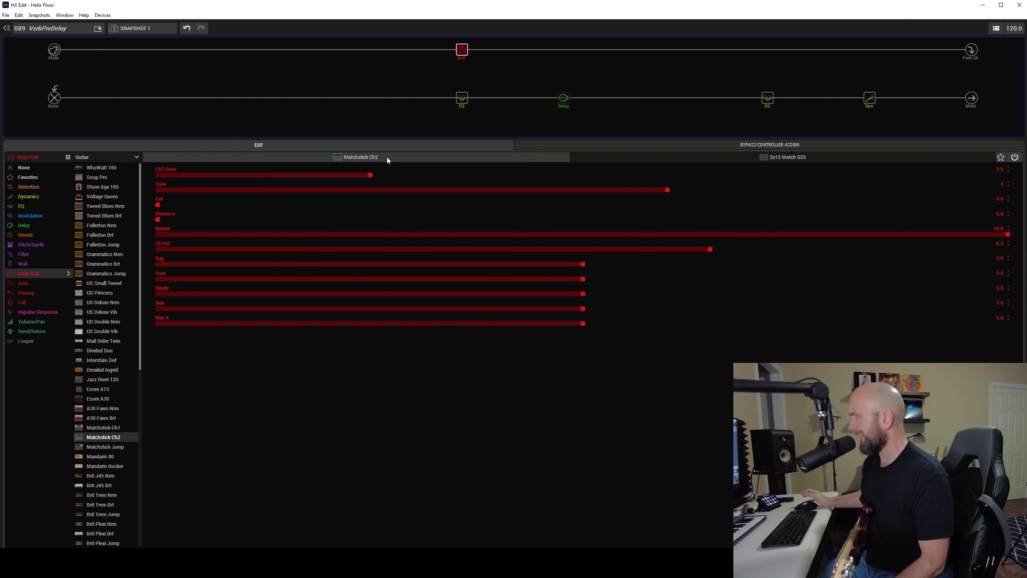
mouse_move(776, 163)
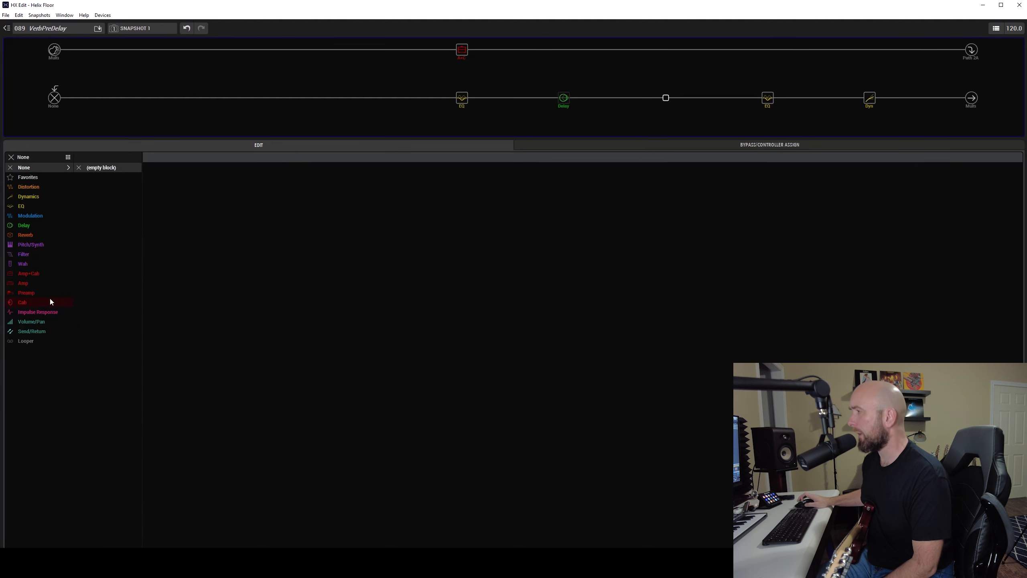
Add a Dynamic Hall reverb from the Reverb models into the slot after the Delay.
left_click(24, 224)
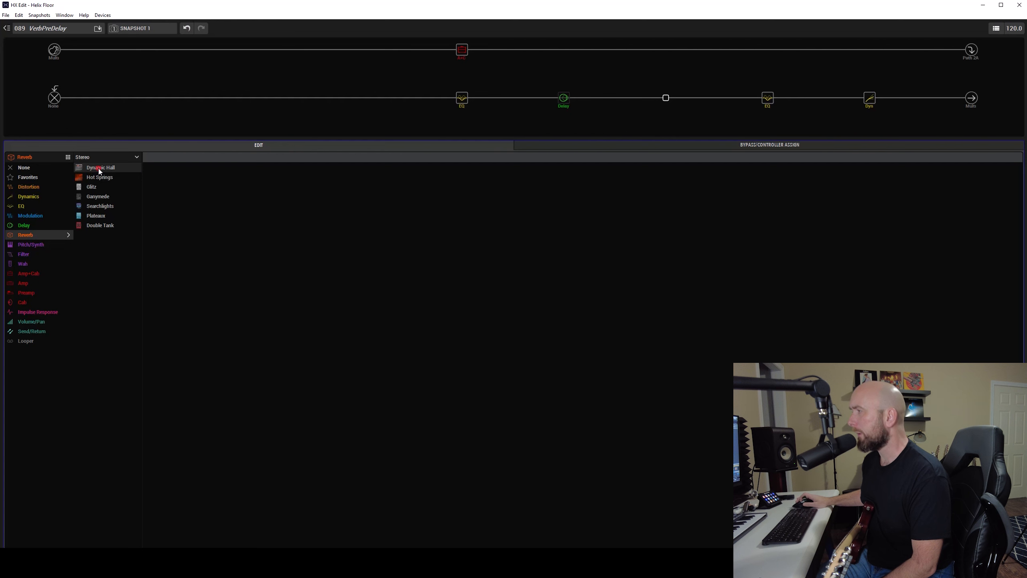
left_click(101, 167)
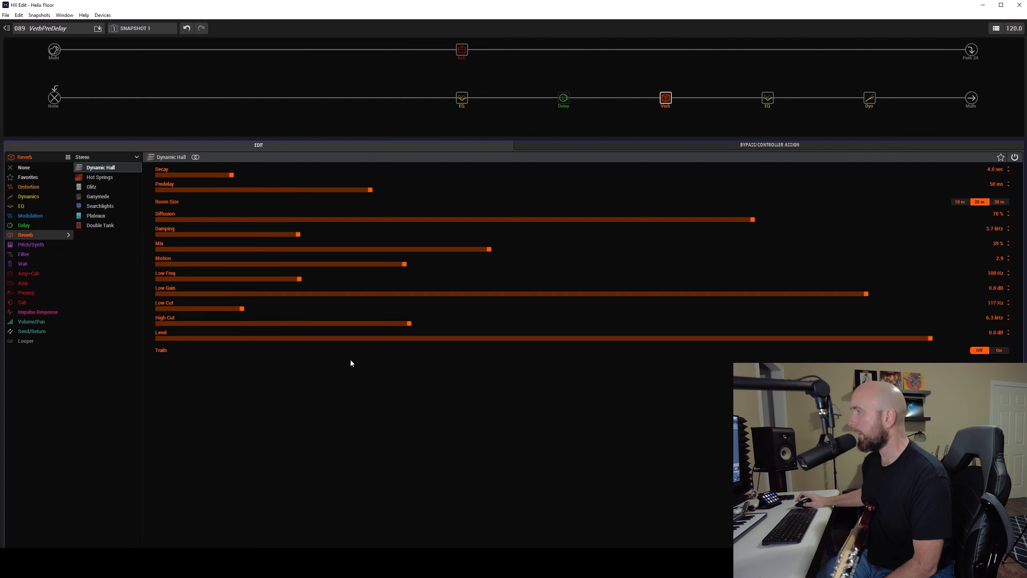
mouse_move(510, 412)
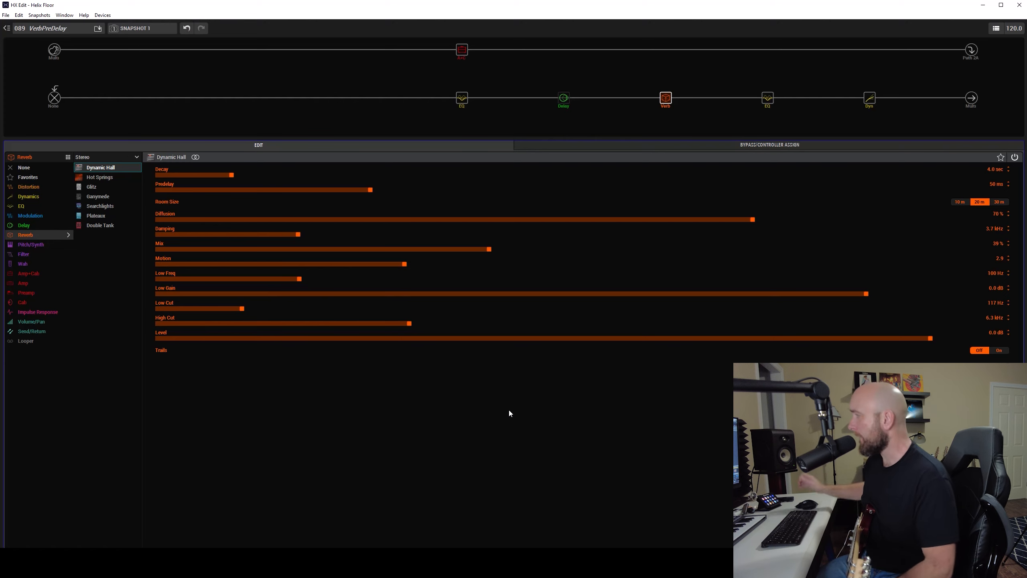
Switch the reverb Trails on and raise the Dynamic Hall Mix to 50%.
left_click(999, 350)
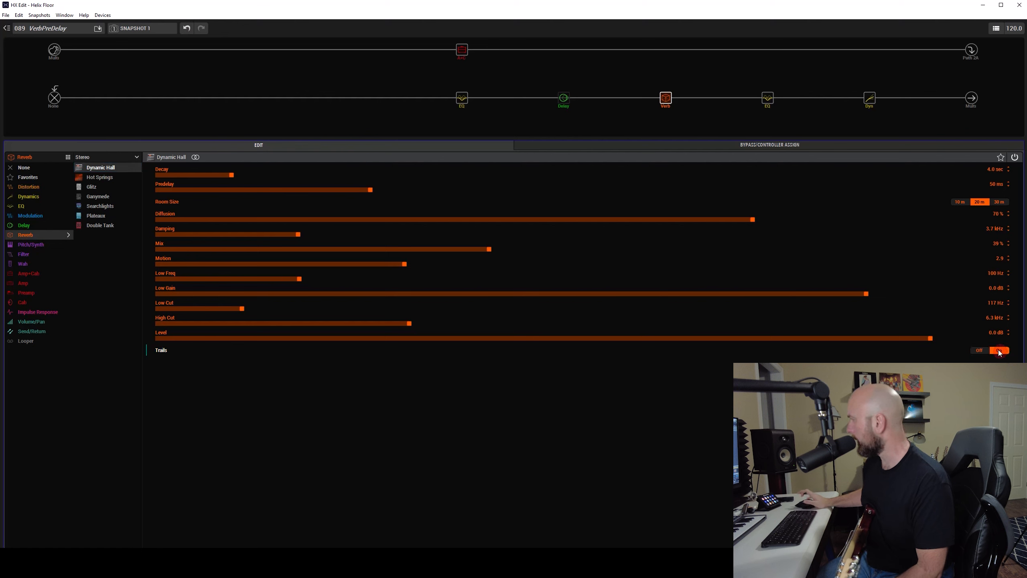
left_click(999, 350)
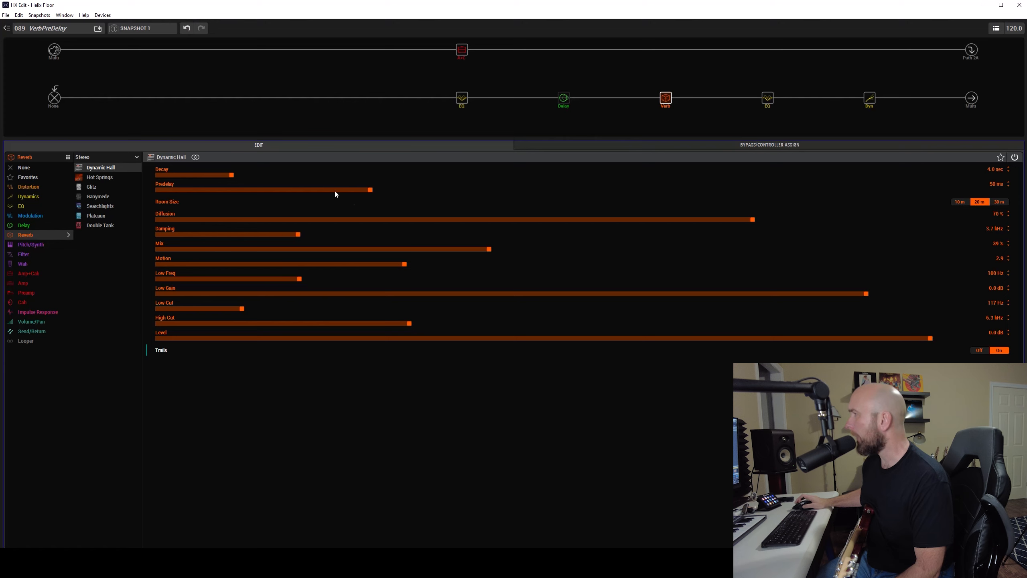
mouse_move(199, 194)
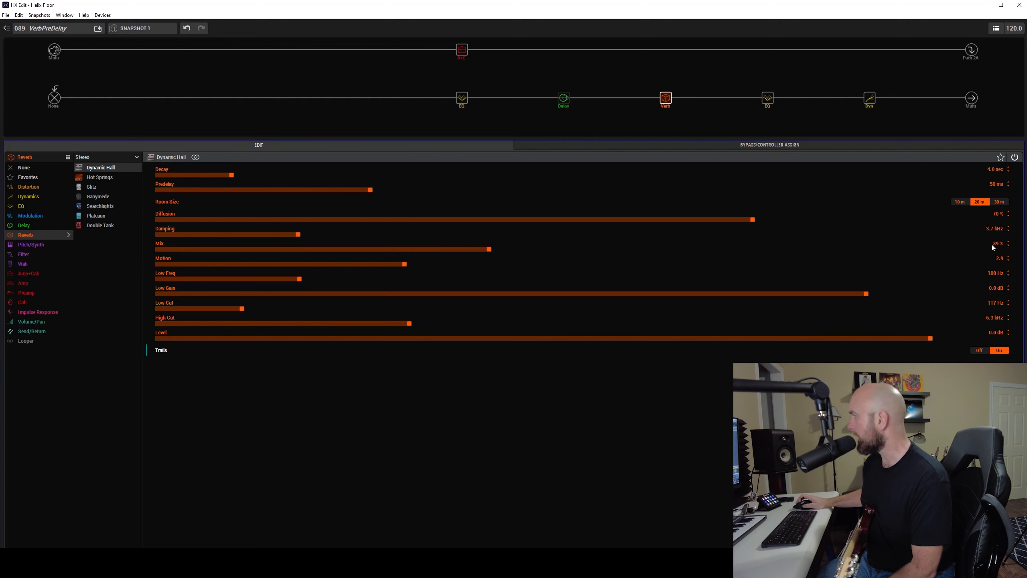
left_click_drag(488, 249, 515, 249)
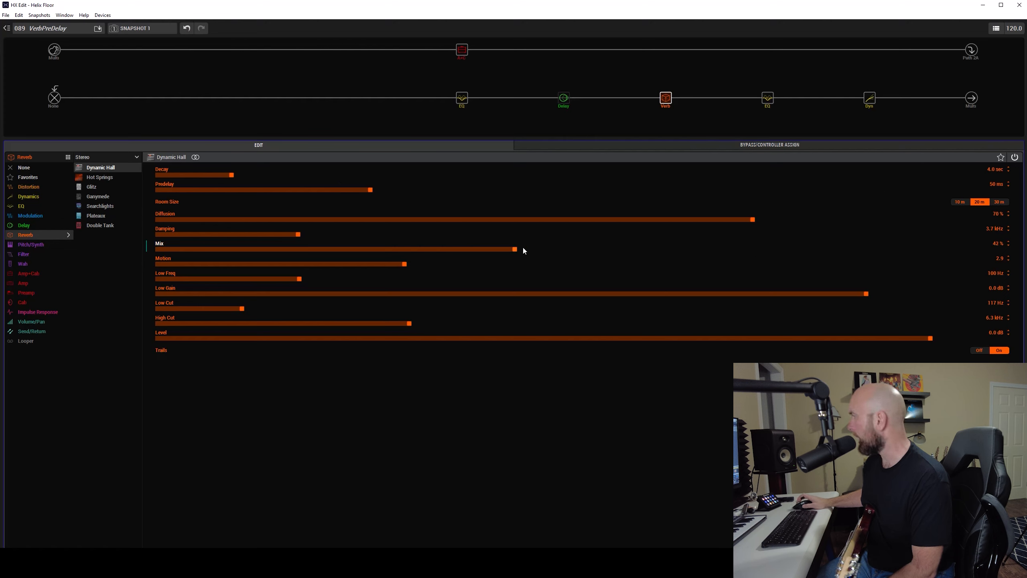
left_click_drag(516, 248, 582, 249)
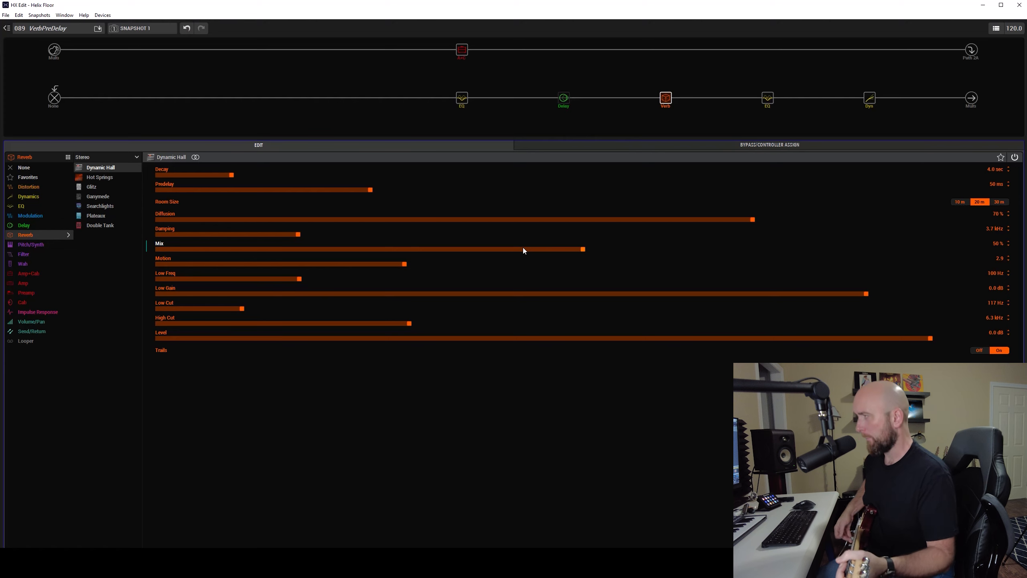
mouse_move(498, 229)
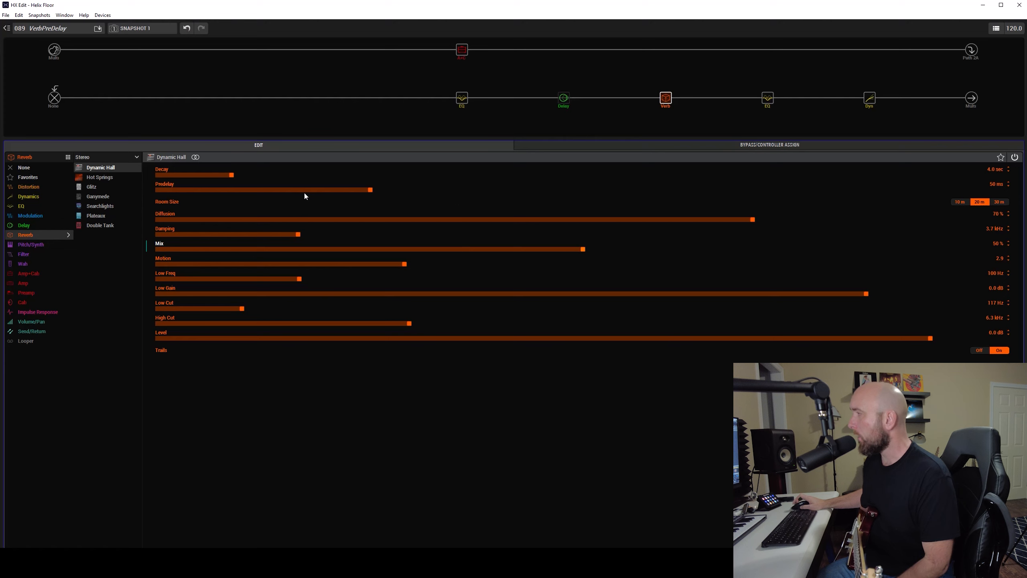
Zero the Predelay at 0.0 ms, then push it to its 200 ms maximum.
left_click_drag(372, 190, 158, 190)
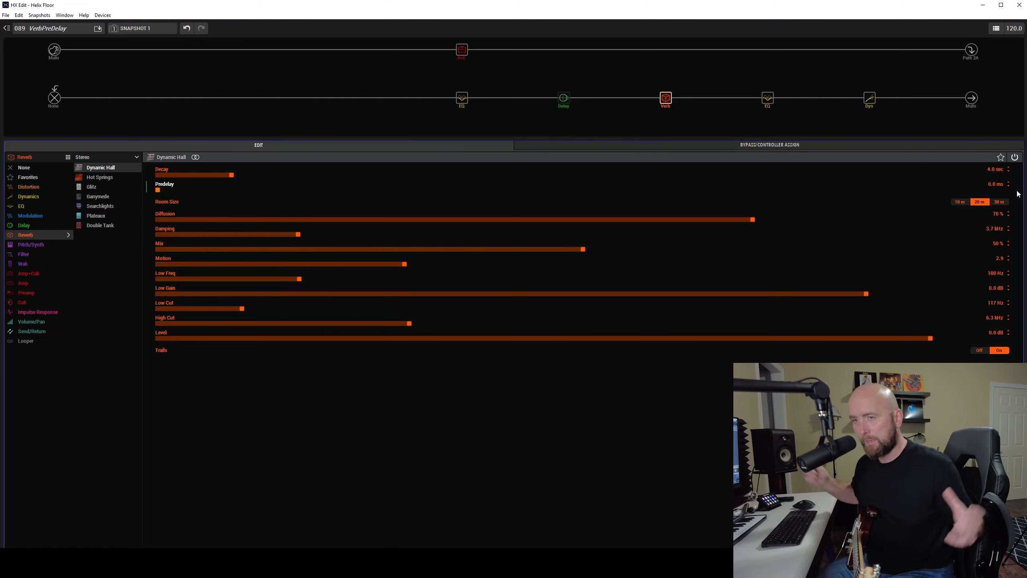
mouse_move(1003, 152)
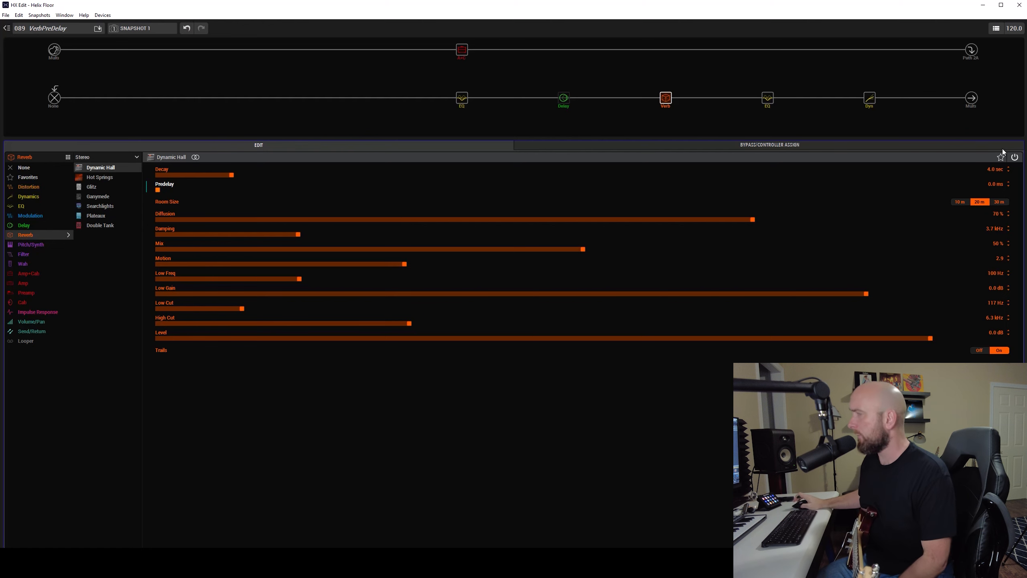
left_click_drag(157, 191, 1018, 191)
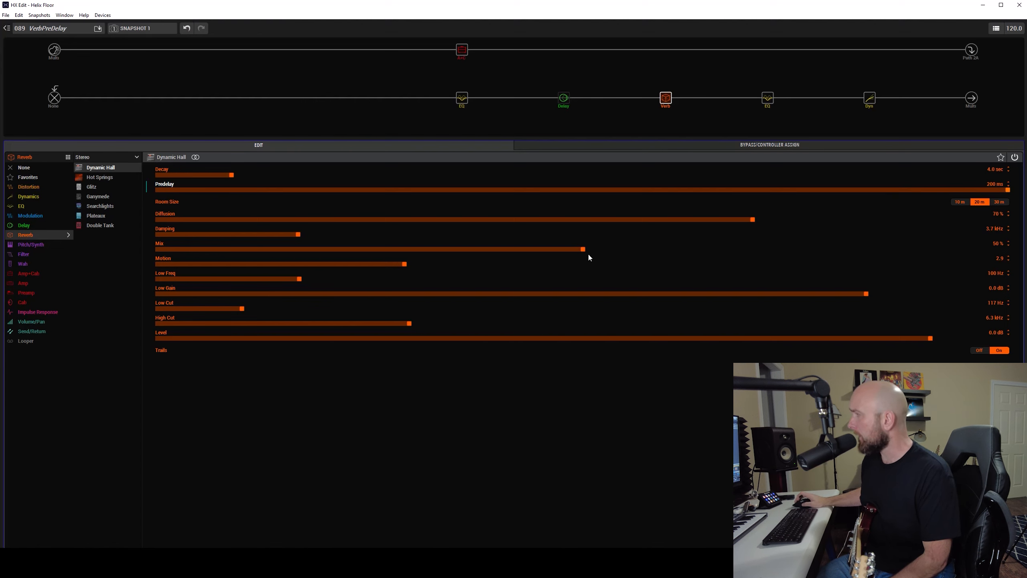
Raise the Dynamic Hall Mix to a fully wet 100%.
left_click_drag(582, 249, 1012, 249)
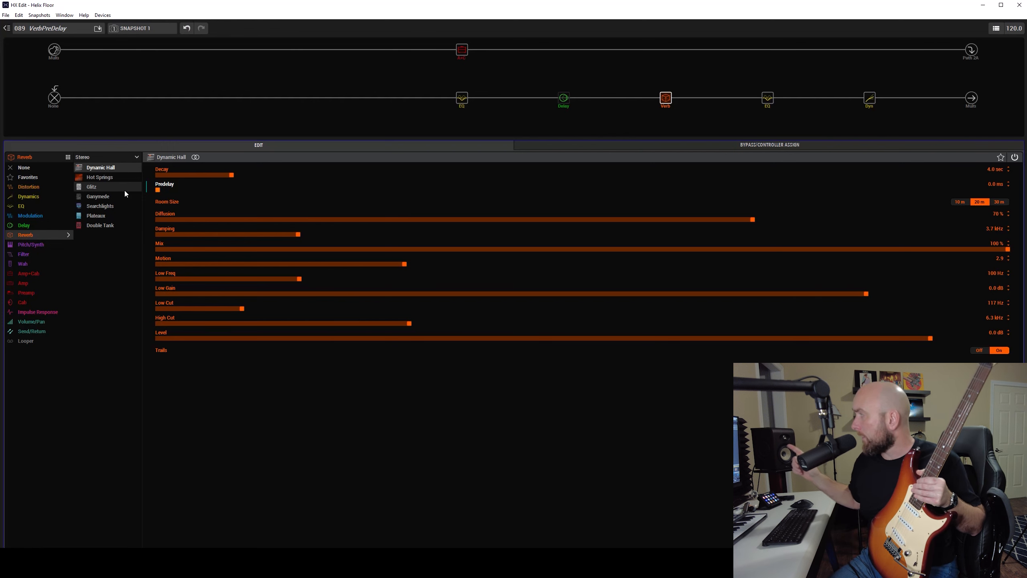
mouse_move(648, 189)
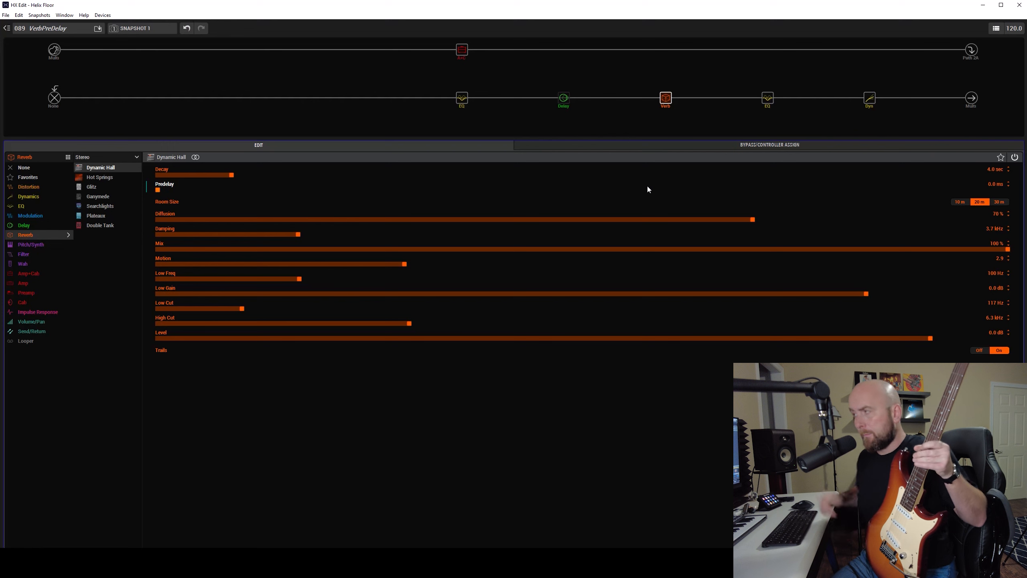
Set the Predelay to about 113 ms, then sweep it on to the right edge.
left_click_drag(157, 189, 636, 189)
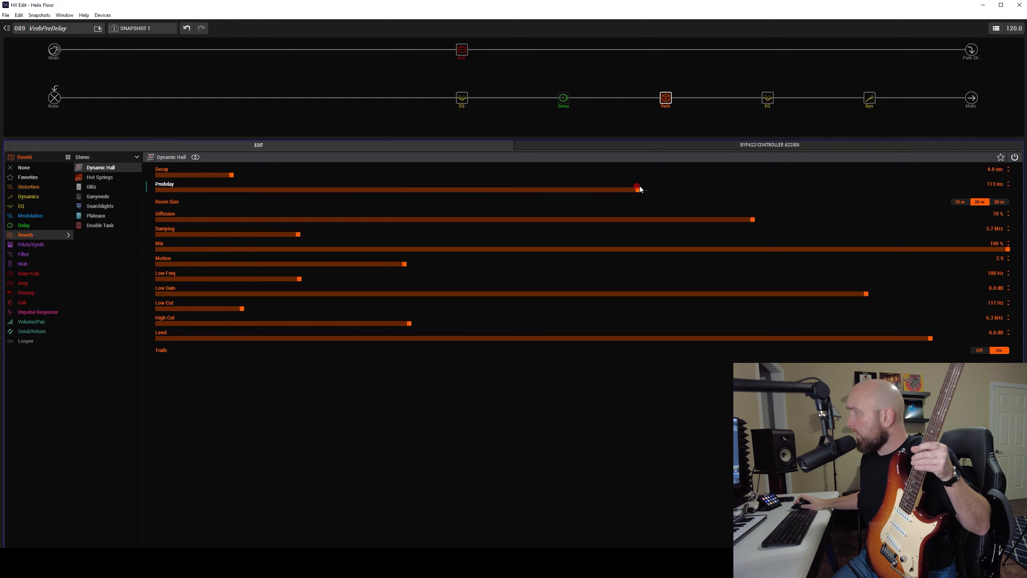
left_click_drag(635, 190, 1008, 190)
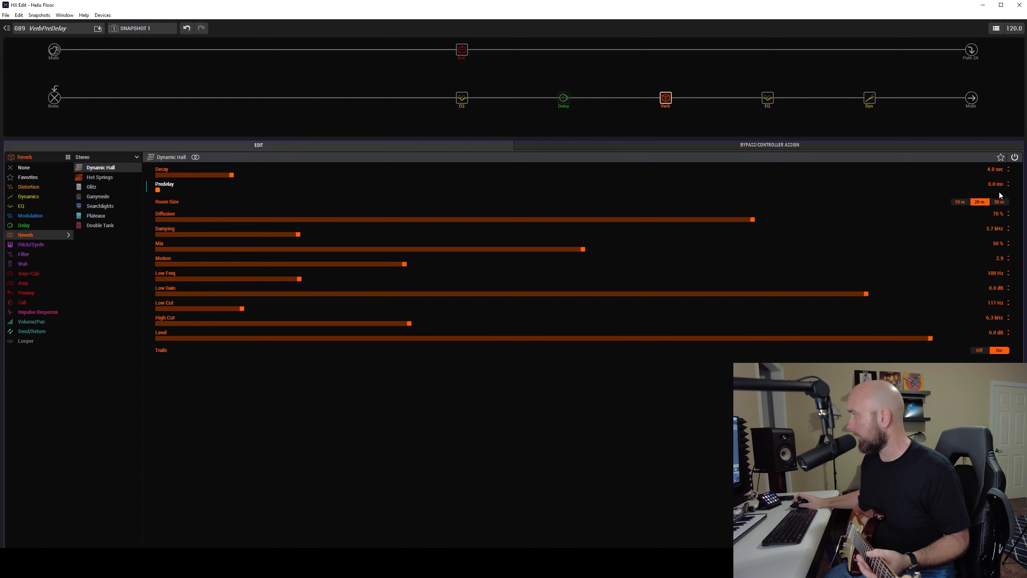
Toggle the Predelay between 200 ms and 0 ms twice, leaving it at 0 ms.
left_click_drag(157, 191, 1008, 191)
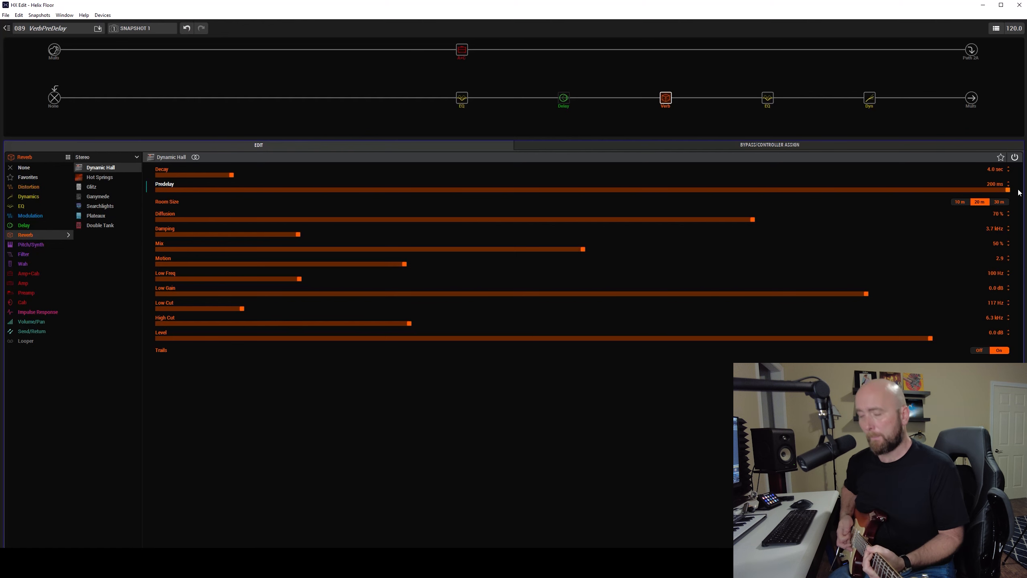
mouse_move(226, 216)
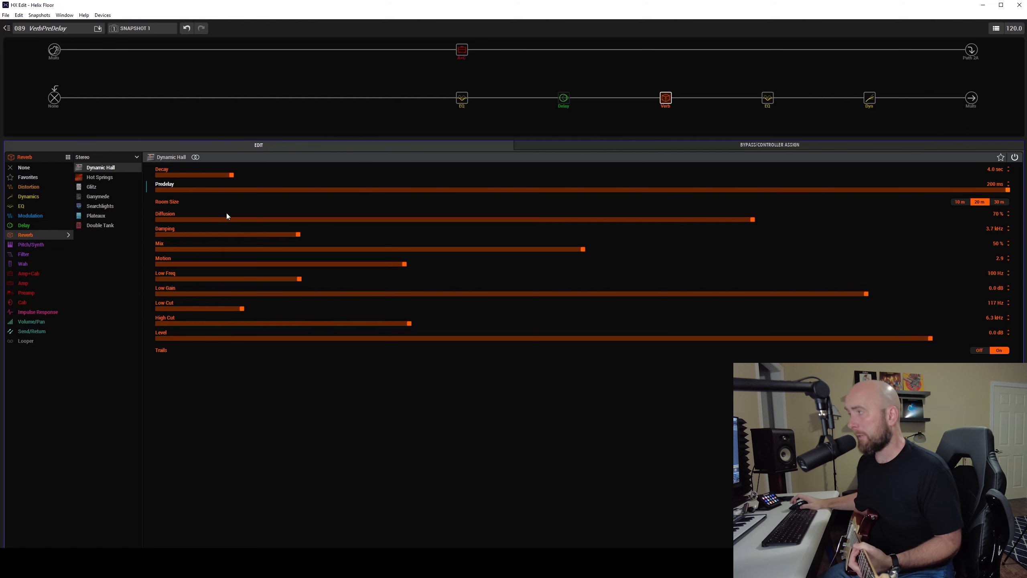
left_click_drag(996, 191, 157, 191)
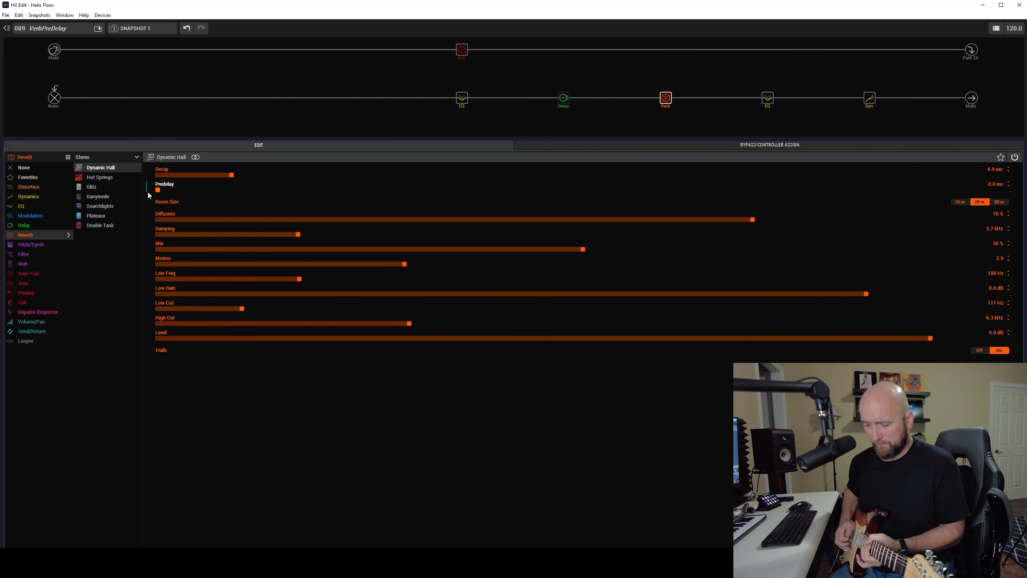
left_click_drag(157, 190, 1009, 190)
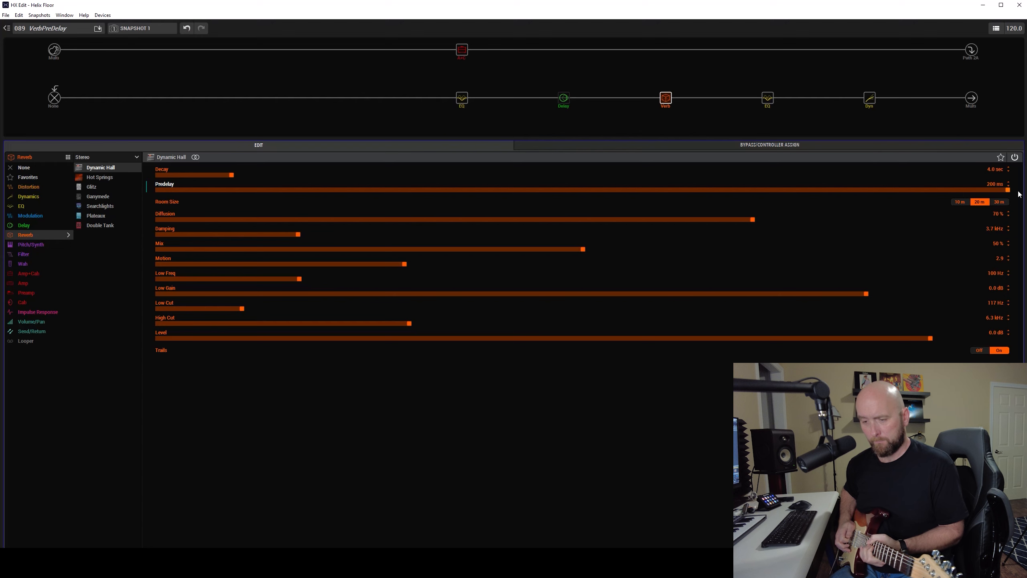
left_click_drag(1008, 190, 157, 190)
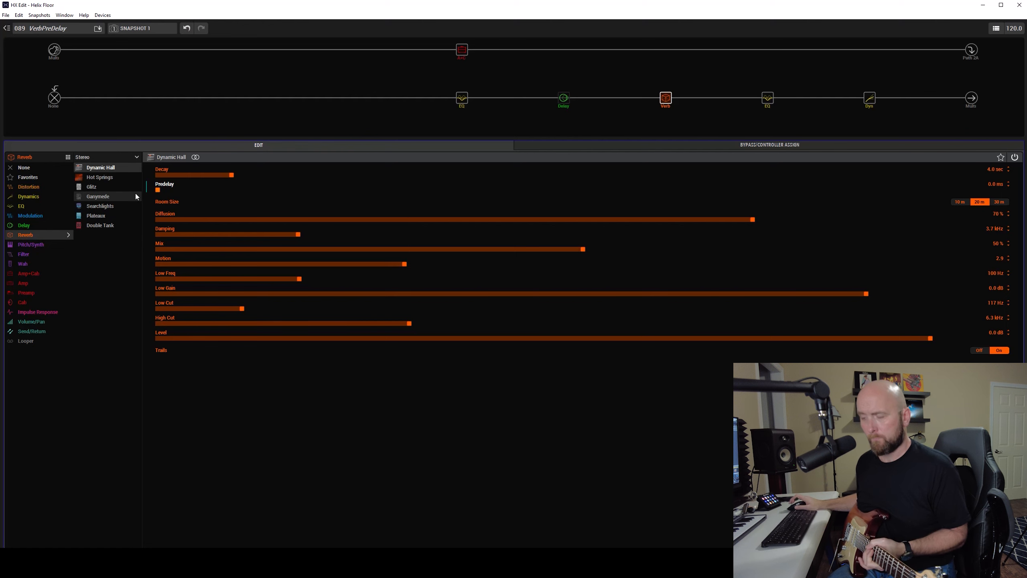
Drag the Predelay from 0 ms up to its full 200 ms, repeating the sweep three times.
left_click_drag(158, 191, 1016, 191)
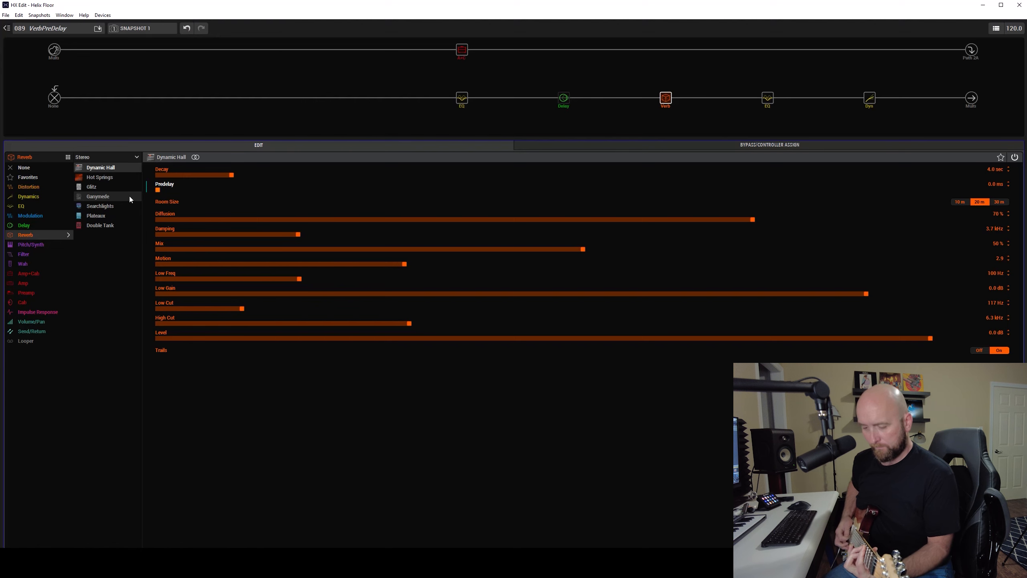
mouse_move(740, 175)
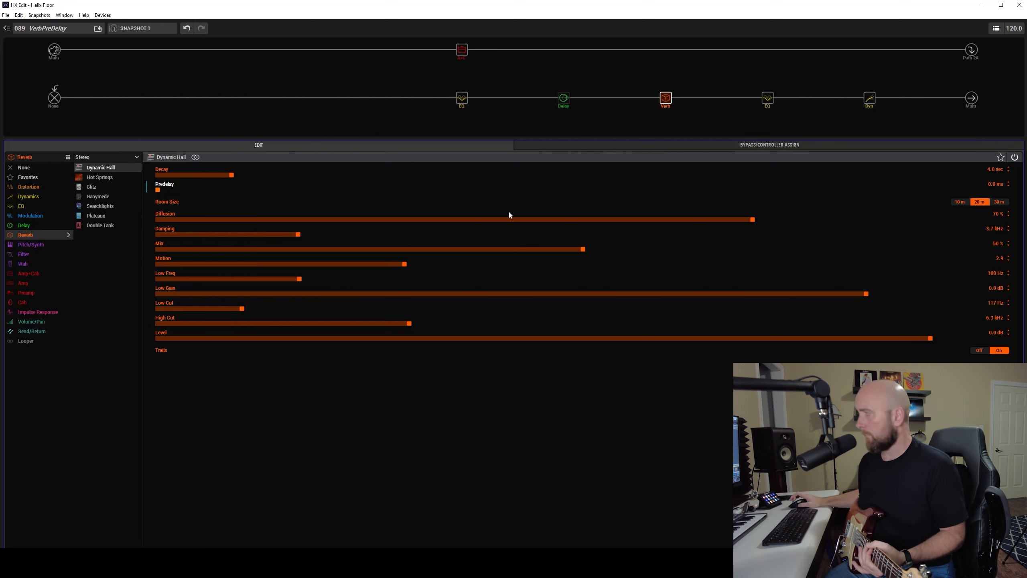
left_click_drag(157, 191, 1015, 191)
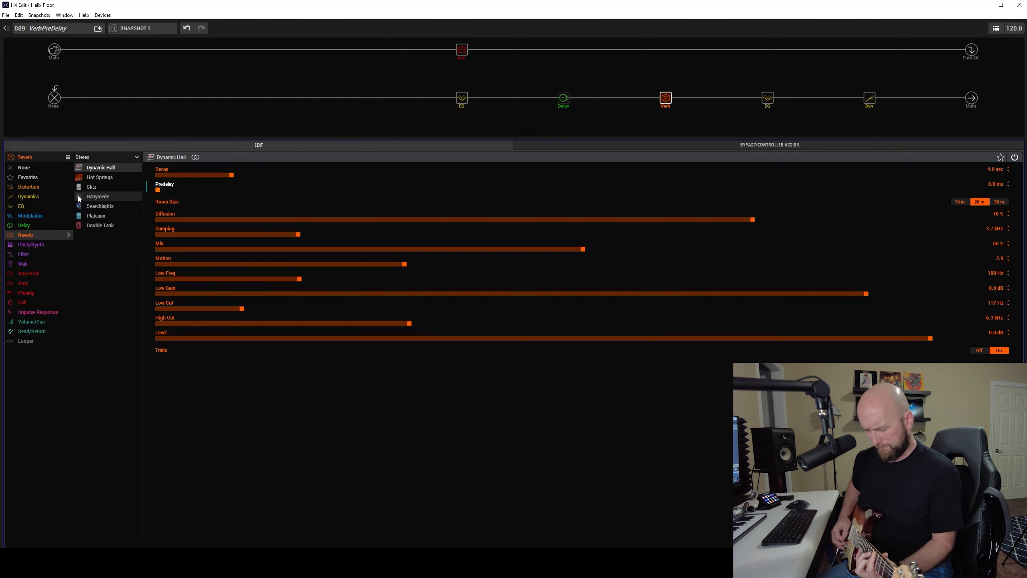
mouse_move(289, 77)
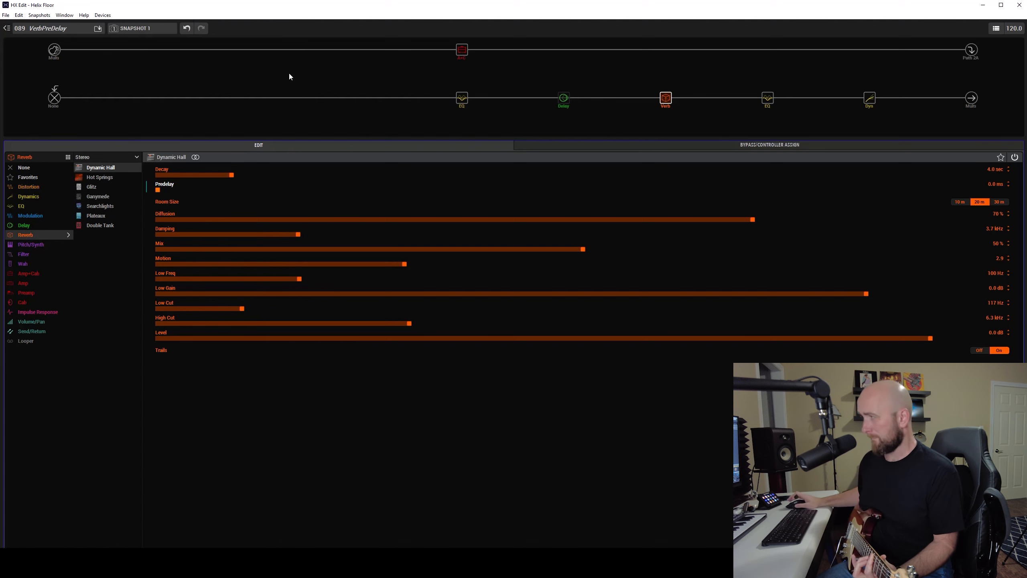
left_click_drag(158, 191, 1009, 191)
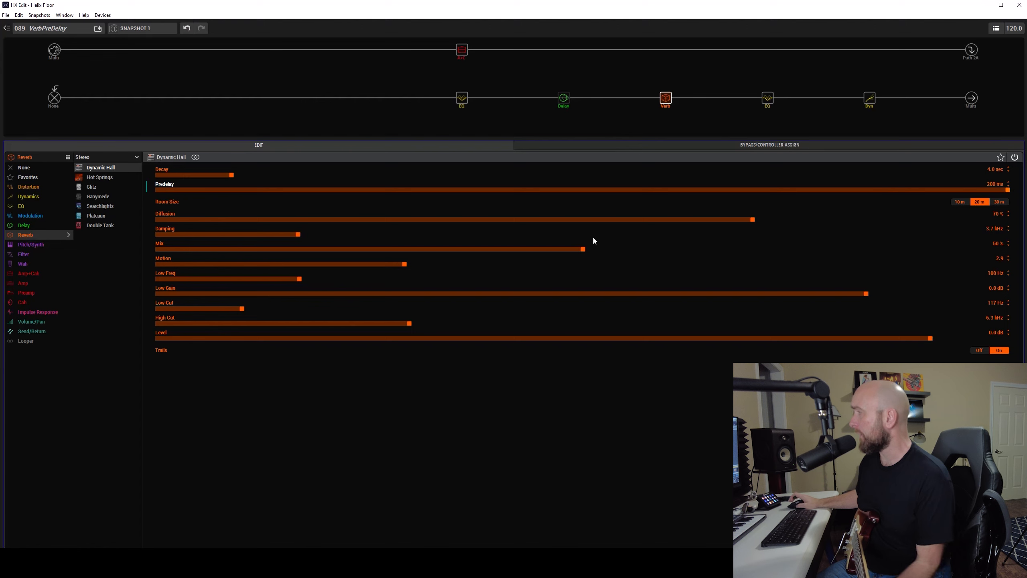
Bring the Predelay down to about 96 ms, fine-tune it to 100 ms, then cut it to 0 ms.
left_click_drag(1009, 190, 565, 190)
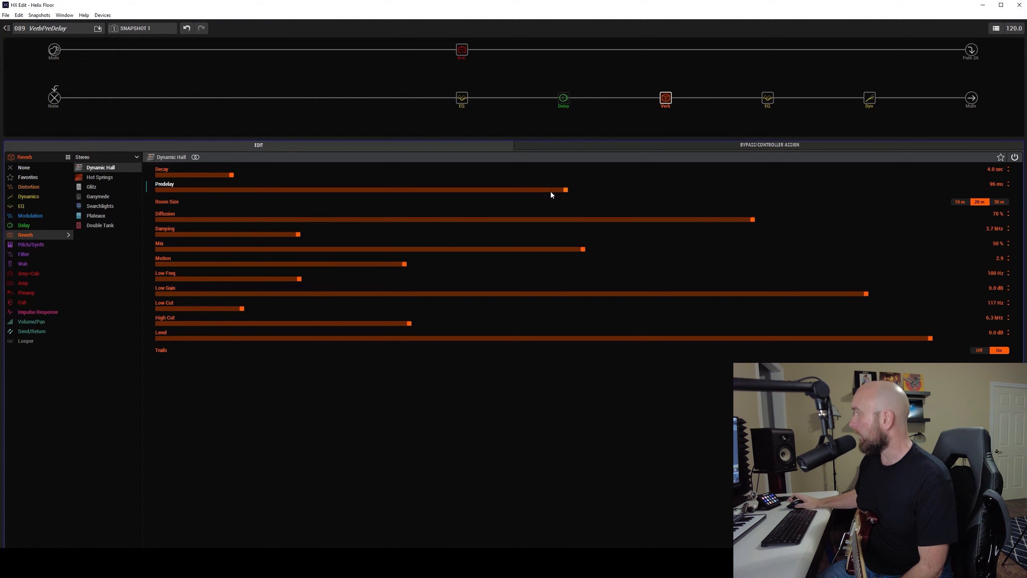
left_click_drag(566, 191, 584, 191)
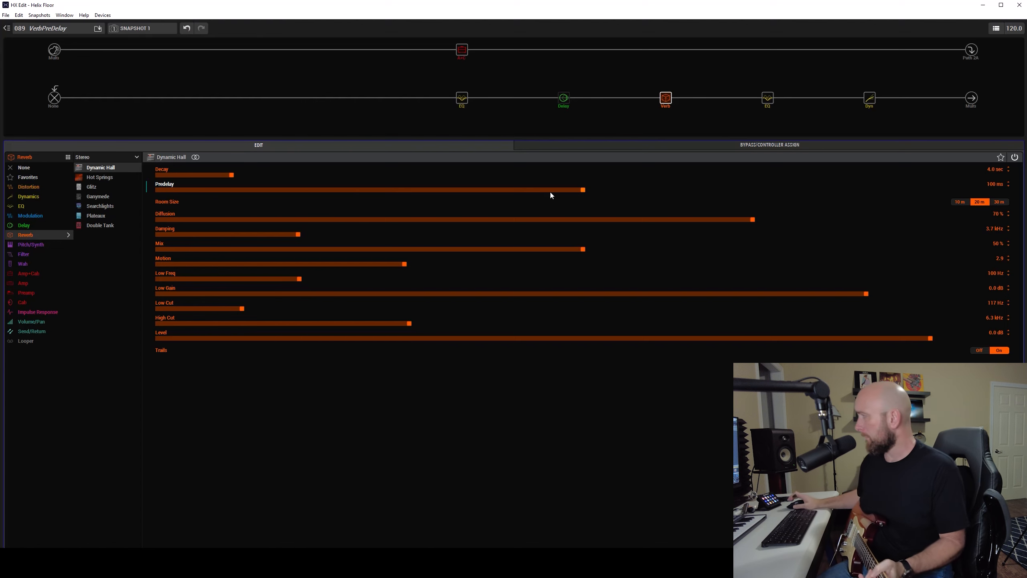
left_click_drag(583, 190, 158, 190)
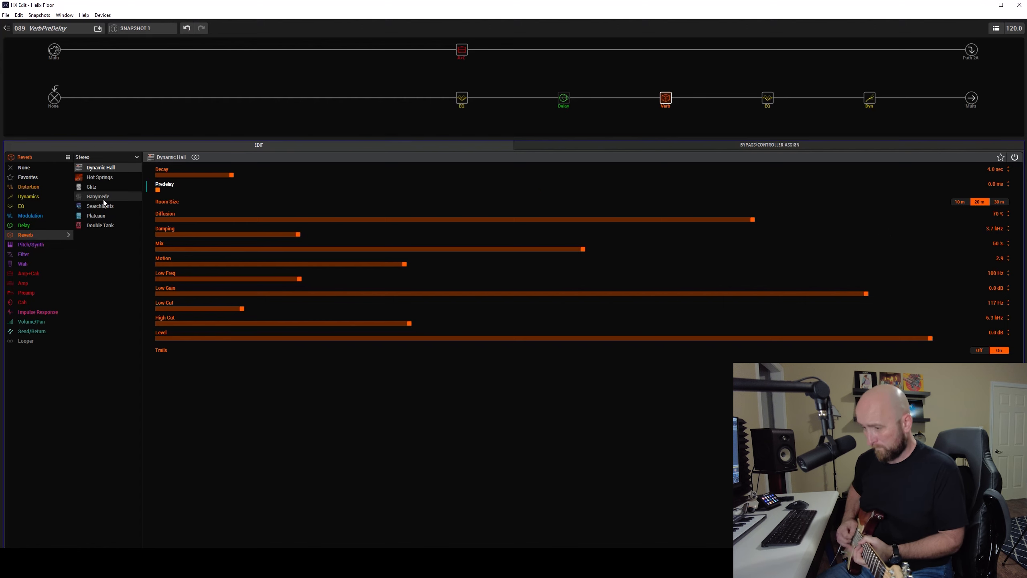
Cycle the Predelay through ~92, 200, ~103, 0 and ~97 ms, finishing at 200 ms.
left_click_drag(157, 189, 548, 191)
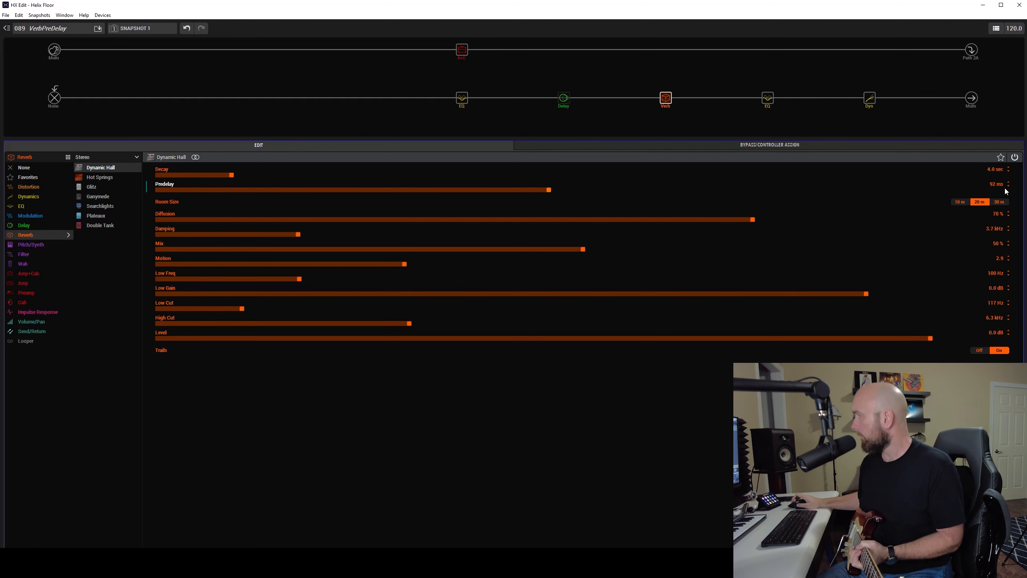
left_click_drag(561, 191, 1008, 191)
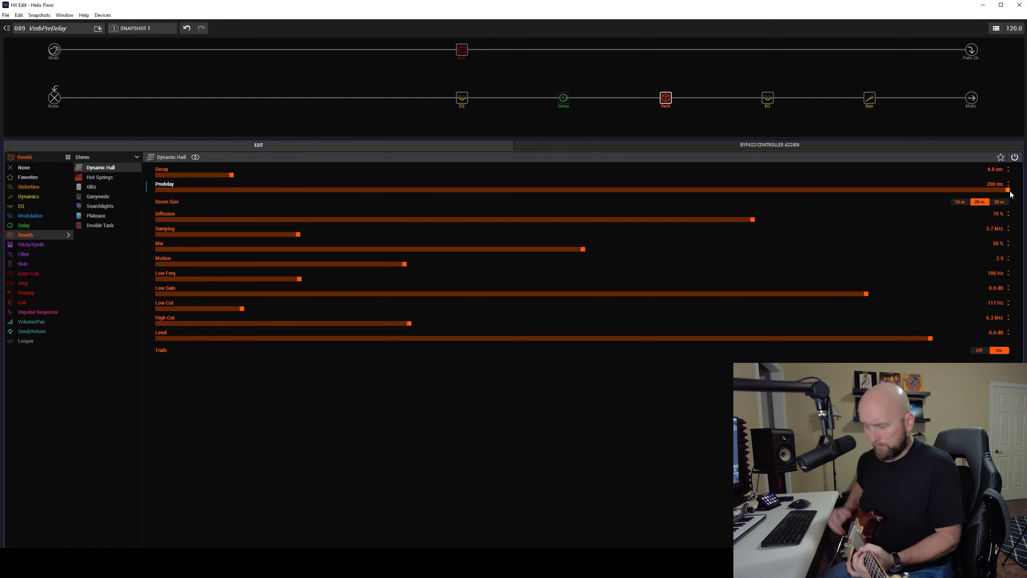
left_click_drag(1009, 191, 593, 191)
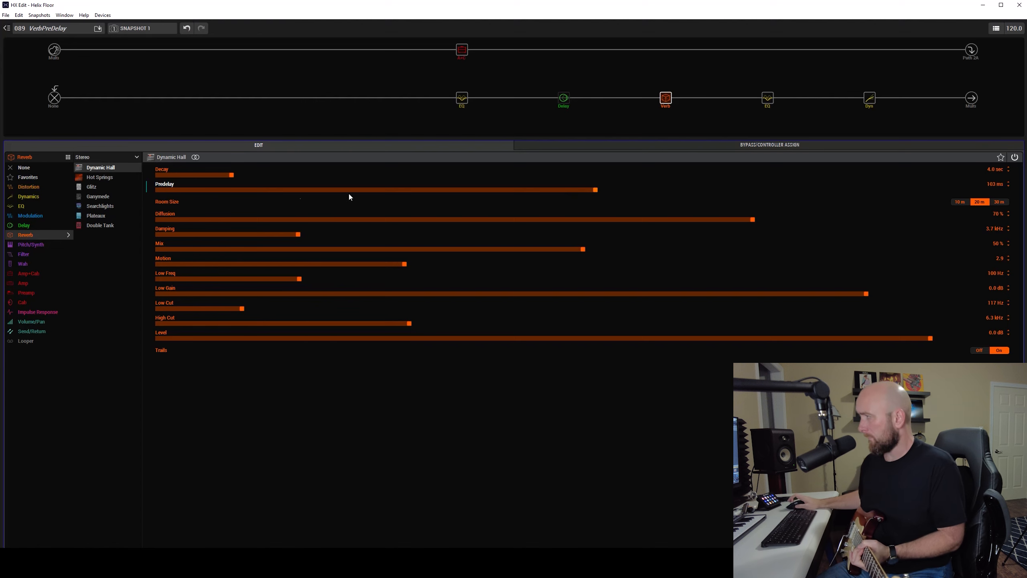
left_click_drag(593, 189, 157, 190)
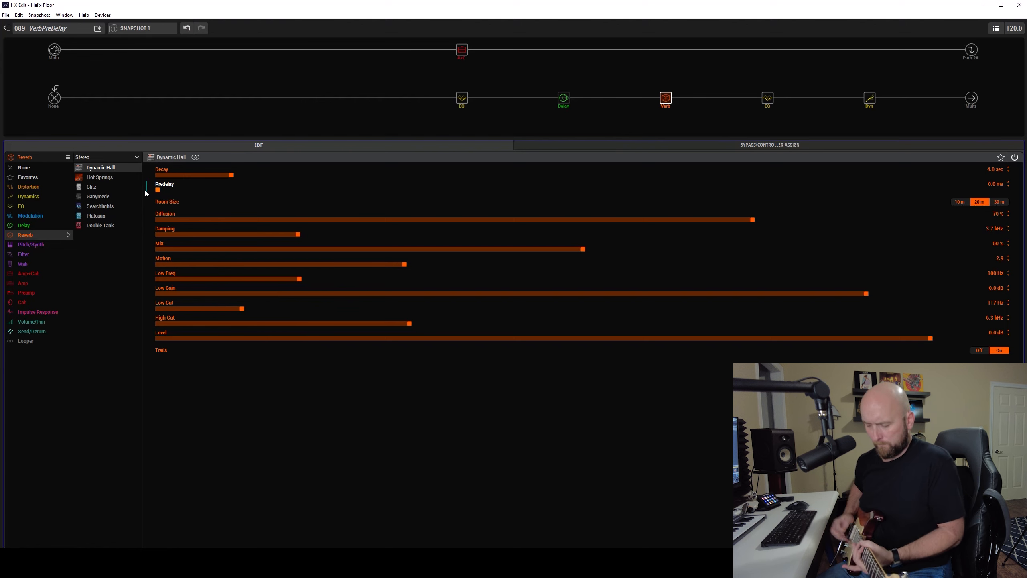
left_click_drag(158, 191, 569, 191)
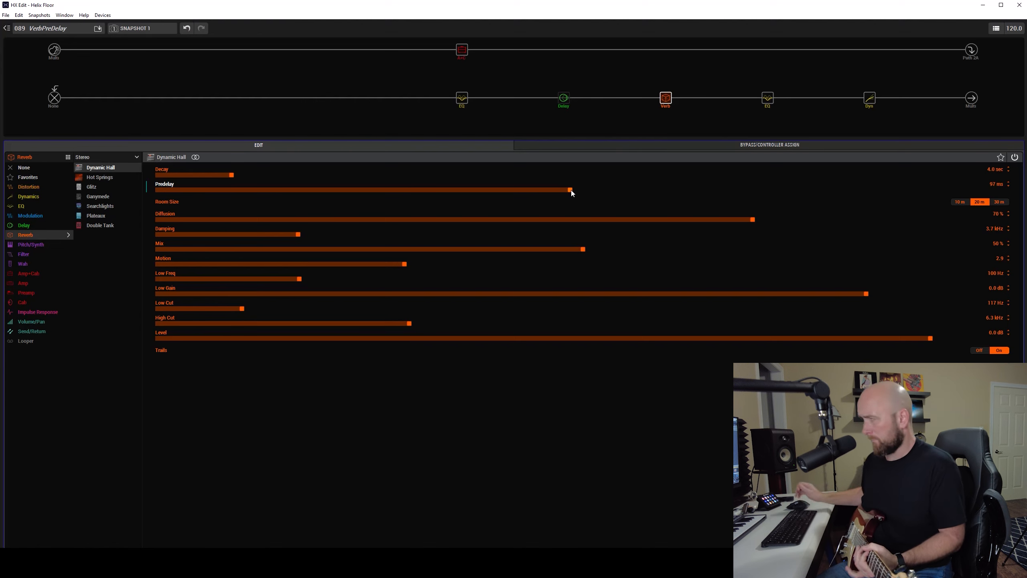
left_click_drag(570, 190, 1012, 190)
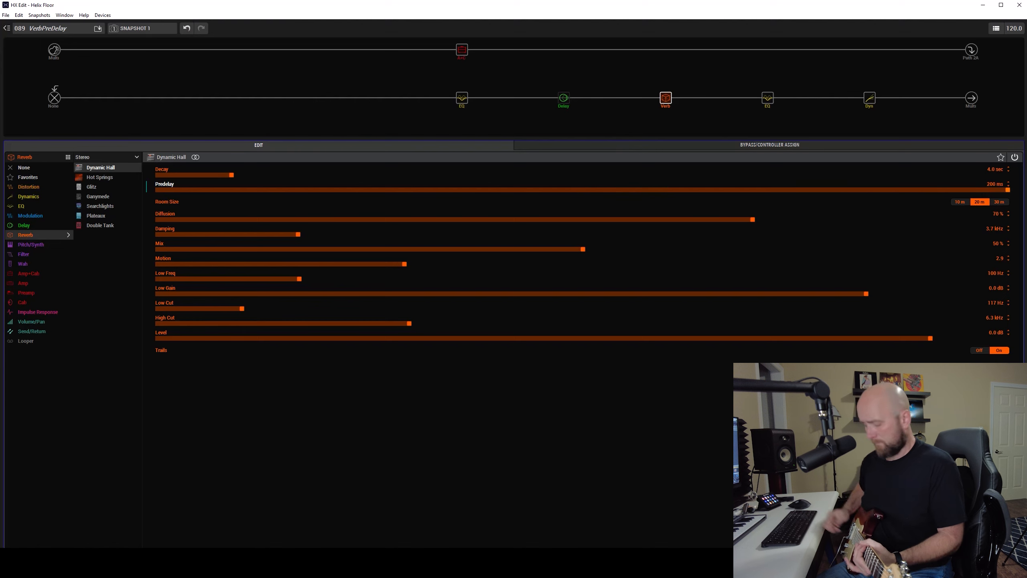